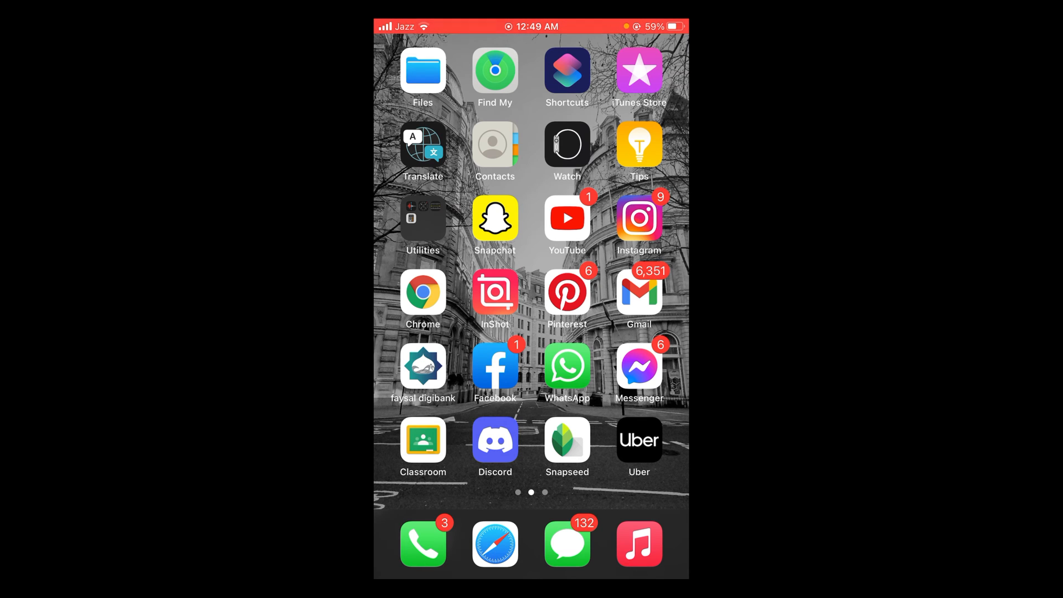
- Swipe to the third home screen page where the Twitter icon sits
{"action": "scroll", "scroll_direction": "left", "scroll_amount": 3}
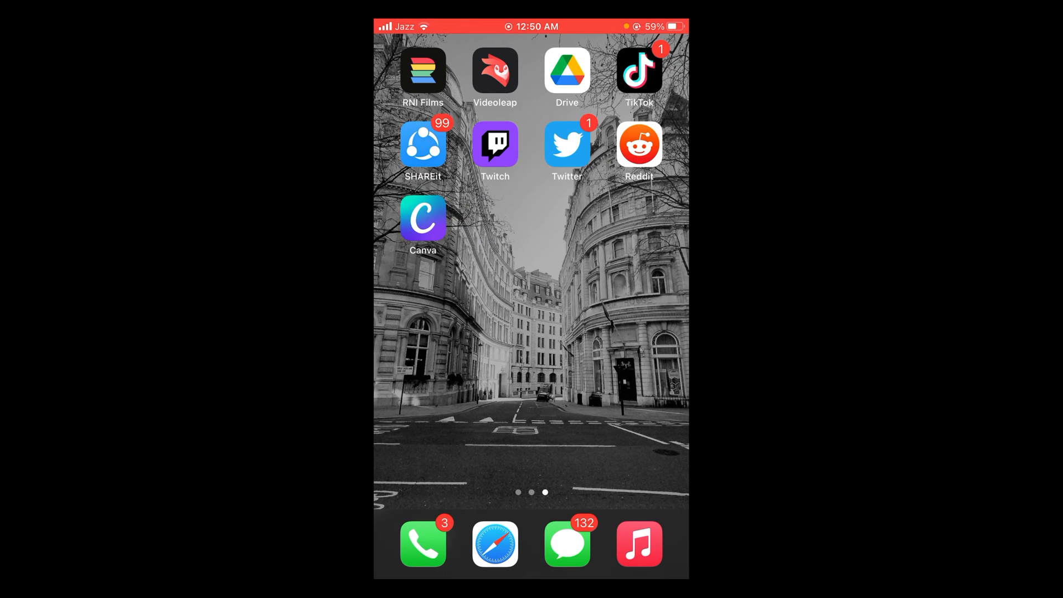
- Launch Twitter and share SpaceX's Starlink video as a new tweet containing its link
{"action": "left_click", "coordinate": [567, 143]}
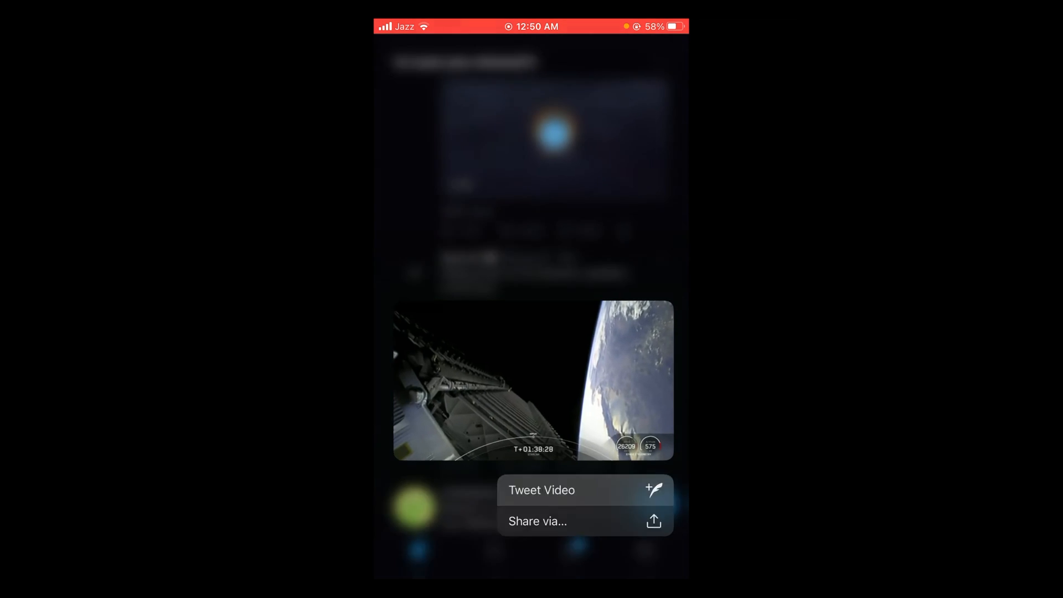
{"action": "left_click", "coordinate": [541, 491]}
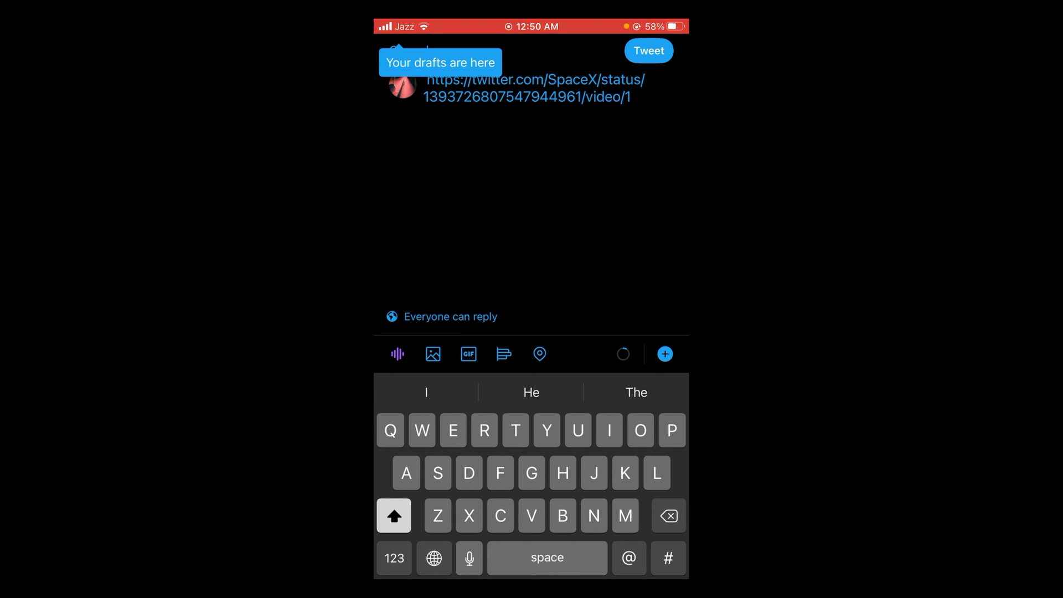
- Dismiss the drafts hint and send the tweet with the SpaceX video link
{"action": "left_click", "coordinate": [440, 317]}
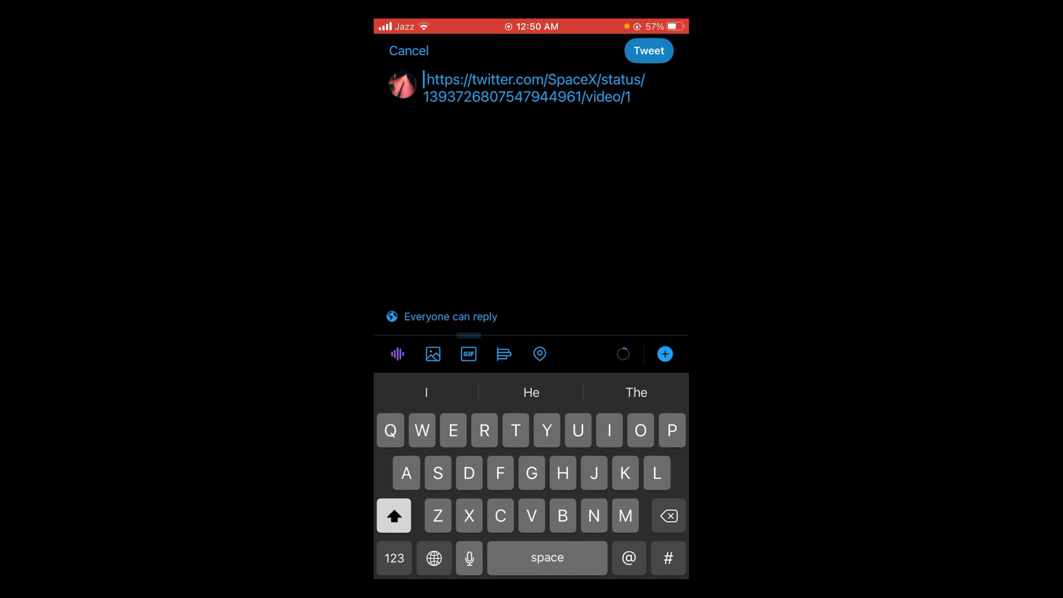
{"action": "left_click", "coordinate": [648, 50]}
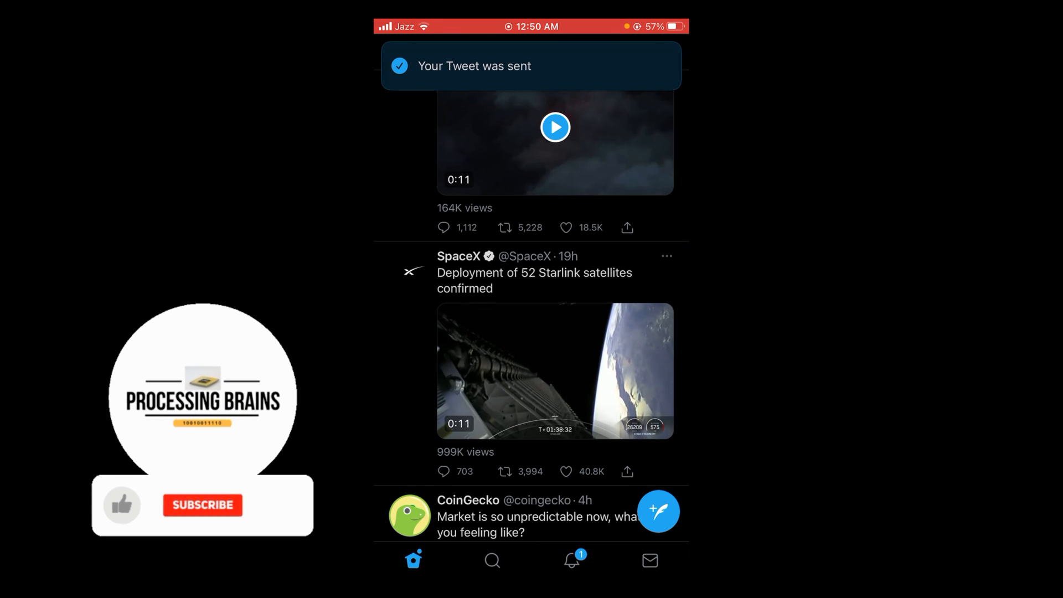
- Return to the top of the Home timeline and refresh it to show the new tweet
{"action": "left_click", "coordinate": [201, 504]}
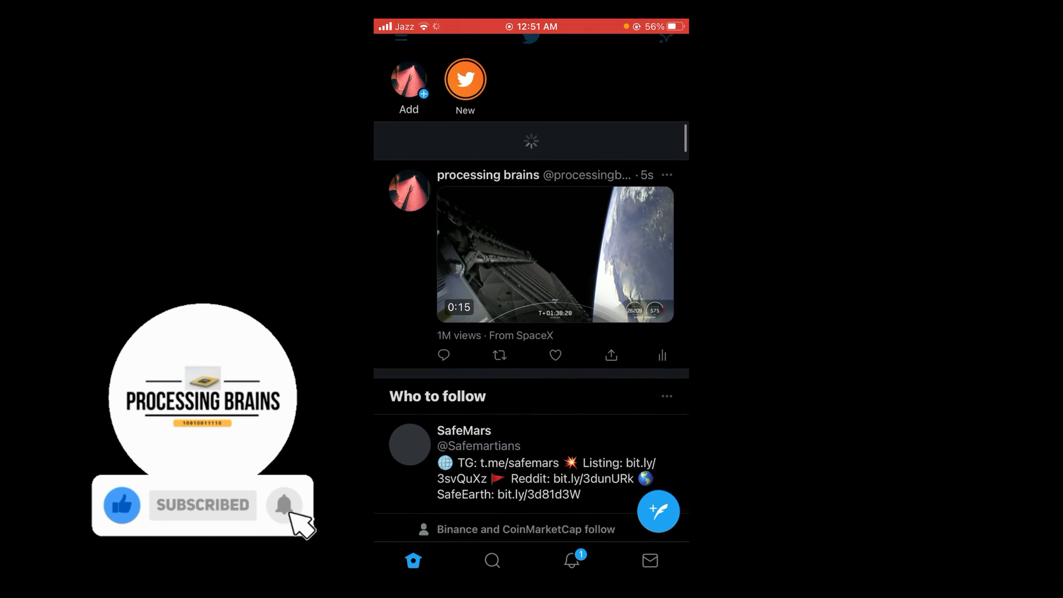
{"action": "left_click", "coordinate": [285, 504]}
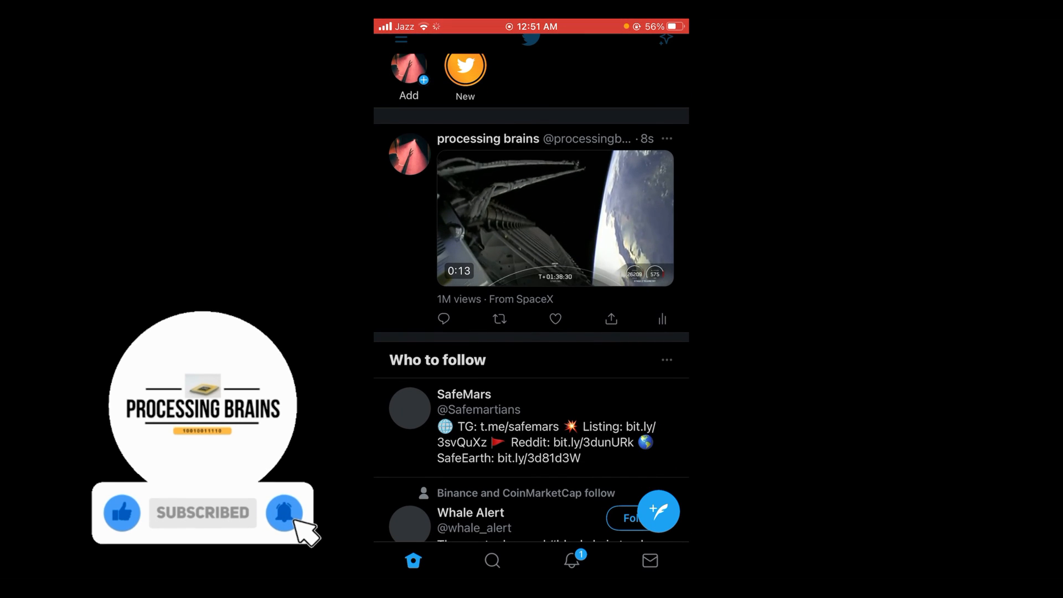